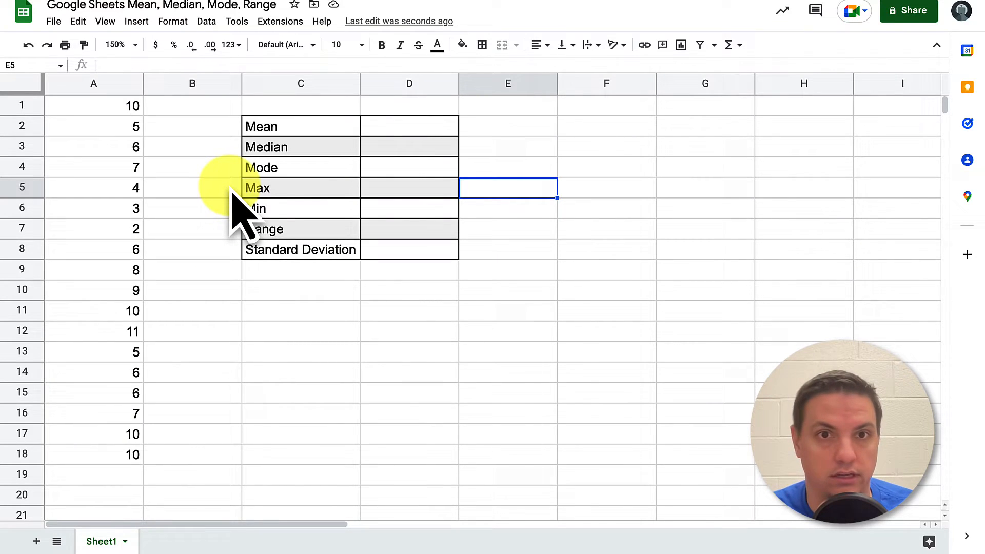
{"action": "mouse_move", "coordinate": [289, 169]}
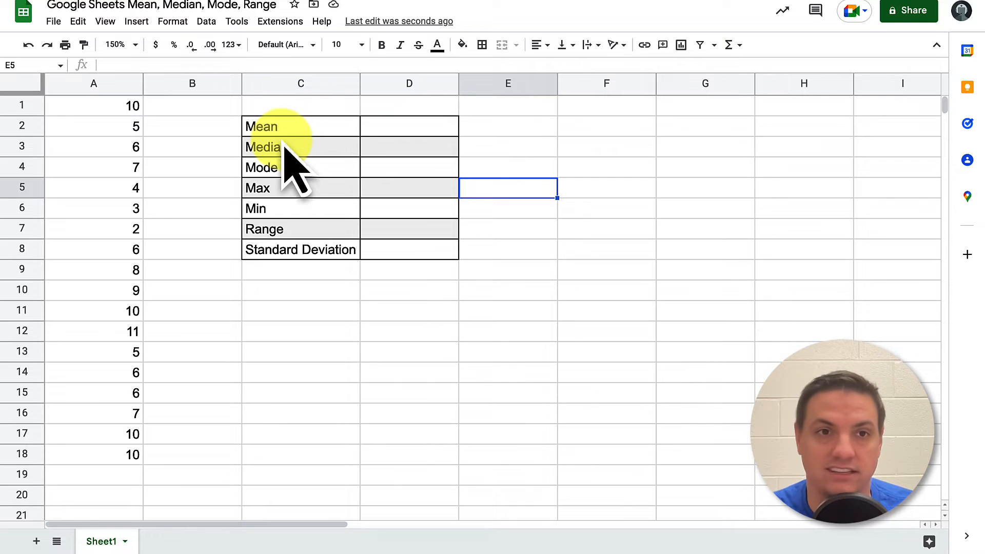
{"action": "mouse_move", "coordinate": [132, 116]}
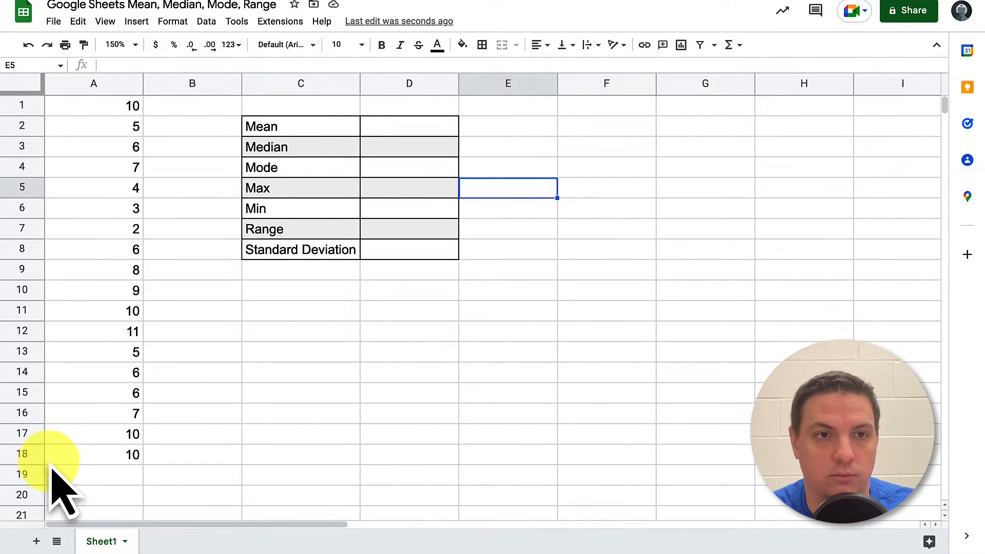
{"action": "mouse_move", "coordinate": [415, 151]}
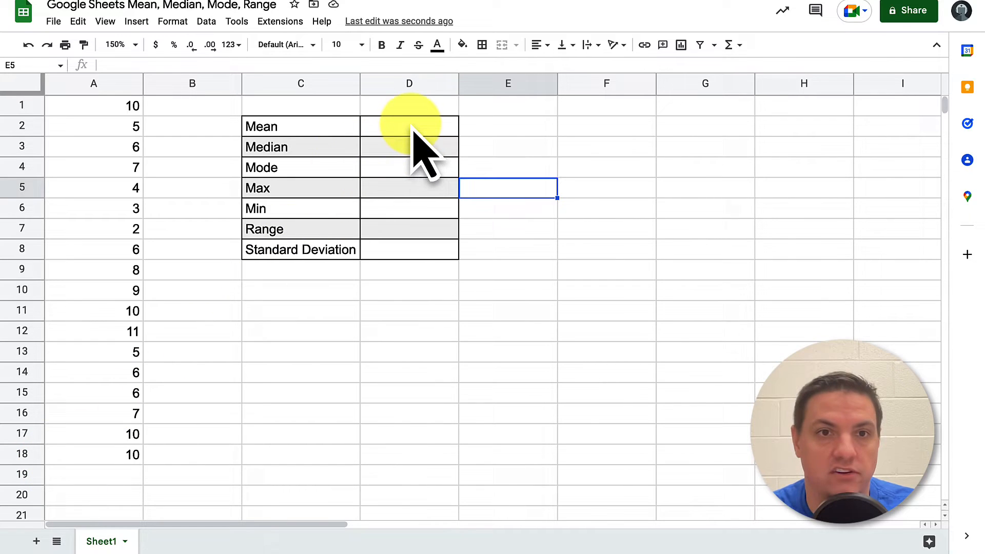
{"action": "mouse_move", "coordinate": [269, 263]}
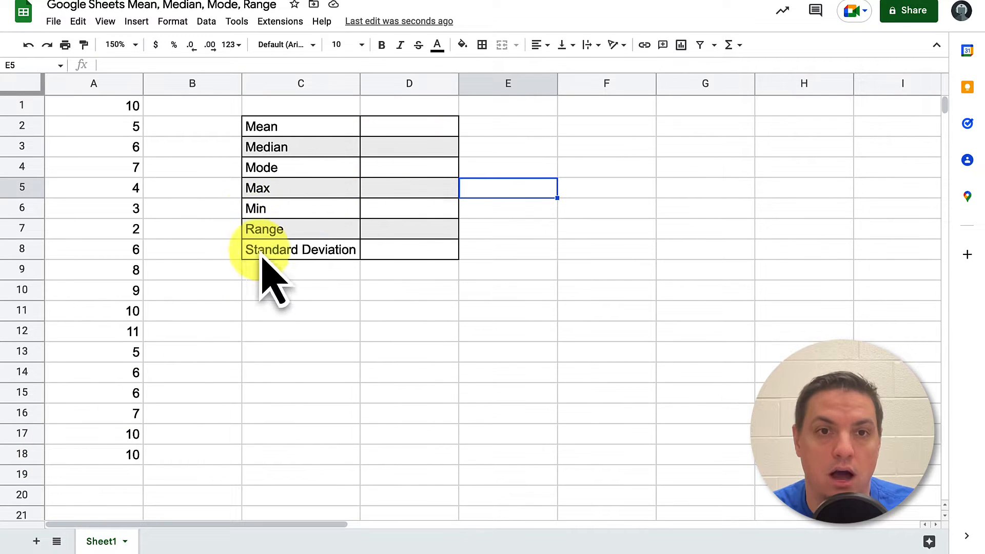
{"action": "mouse_move", "coordinate": [266, 245]}
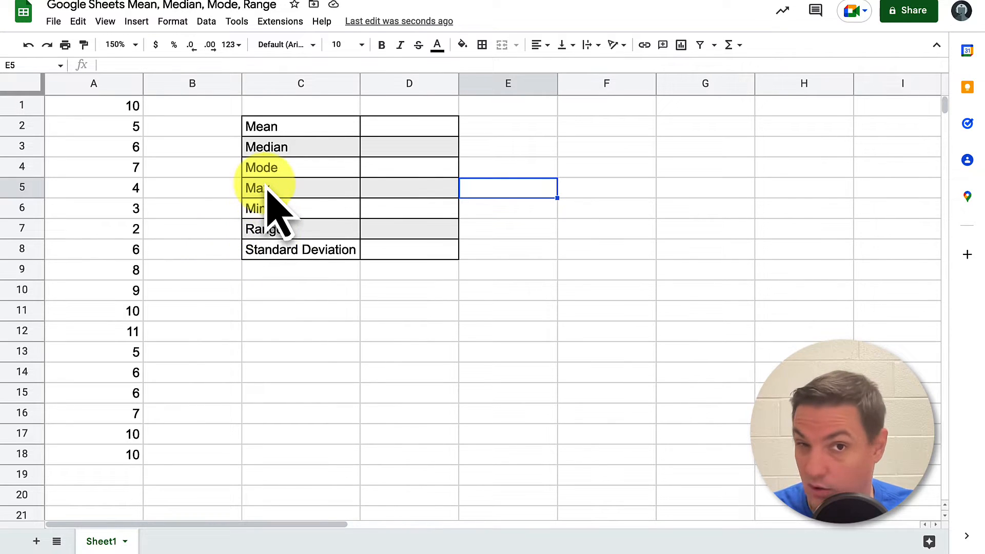
{"action": "mouse_move", "coordinate": [286, 245]}
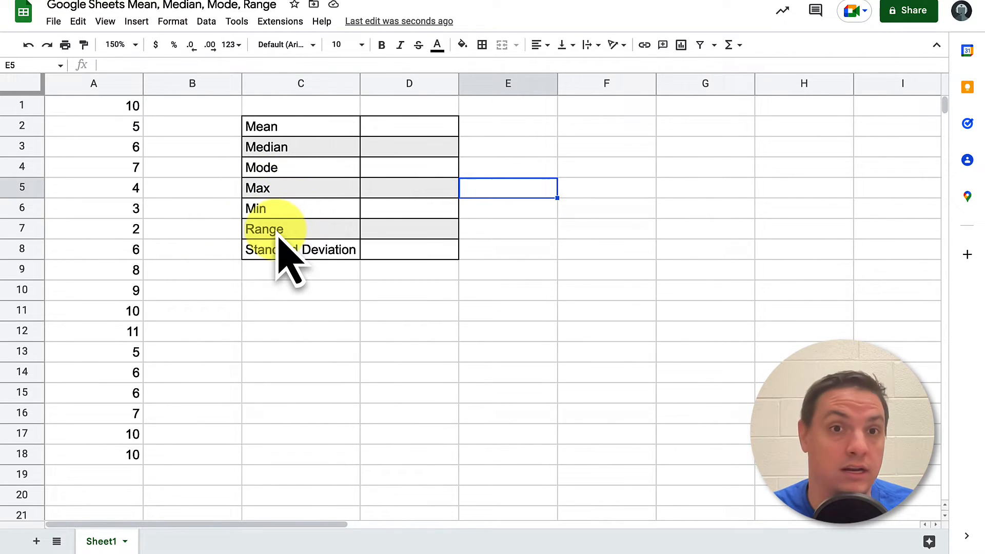
Step: Enter an AVERAGE formula over A1:A18 in D2, returning 6.944444444
{"action": "left_click", "coordinate": [409, 126]}
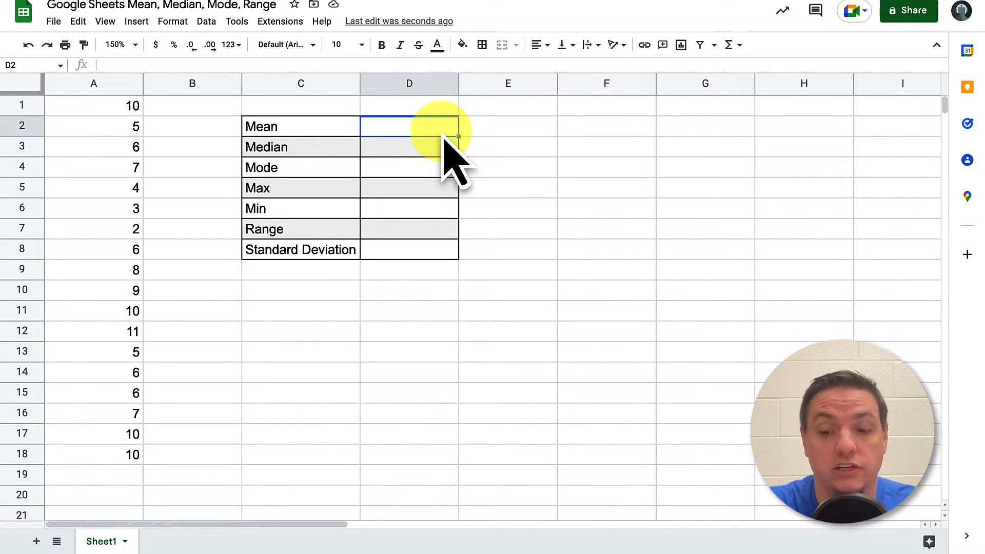
{"action": "type", "text": "="}
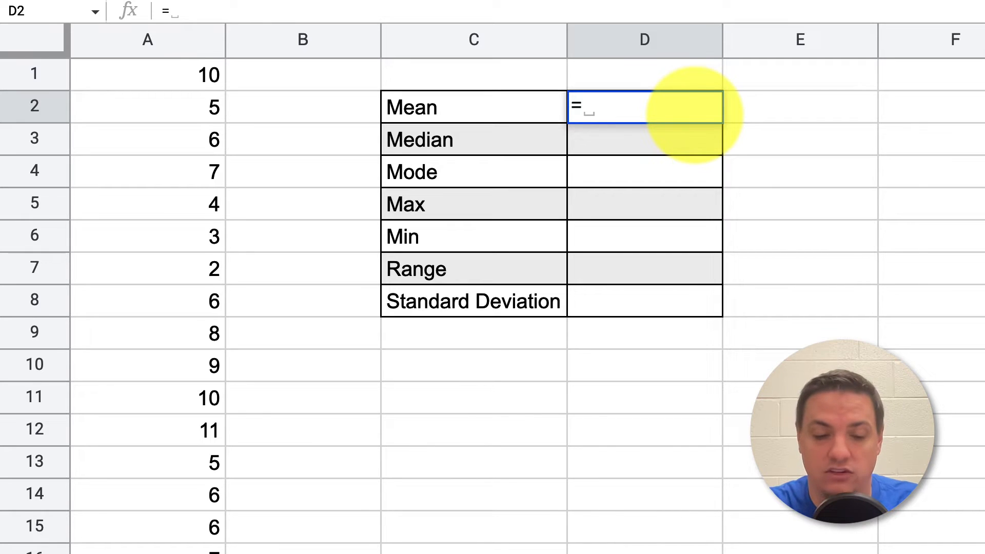
{"action": "type", "text": "AVE"}
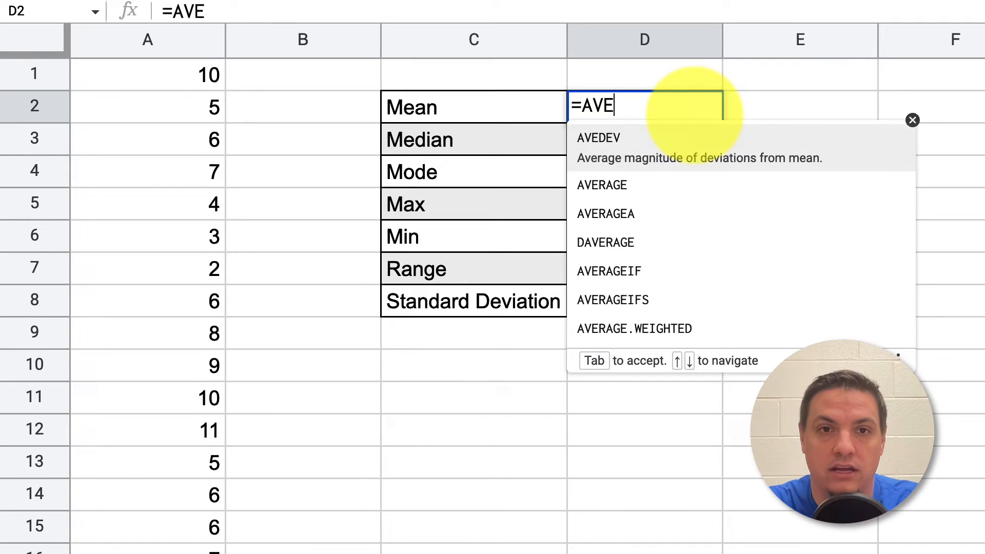
{"action": "type", "text": "R"}
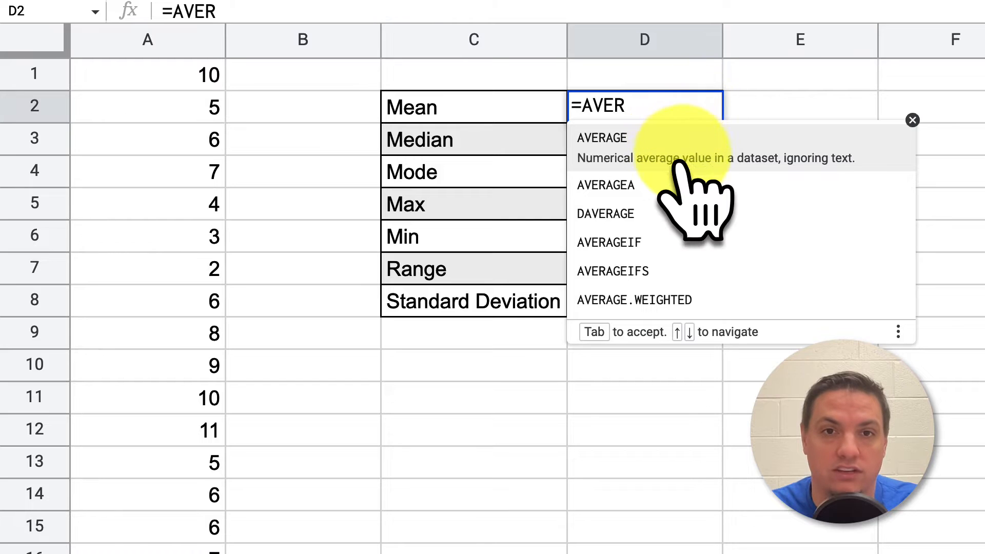
{"action": "left_click", "coordinate": [601, 137]}
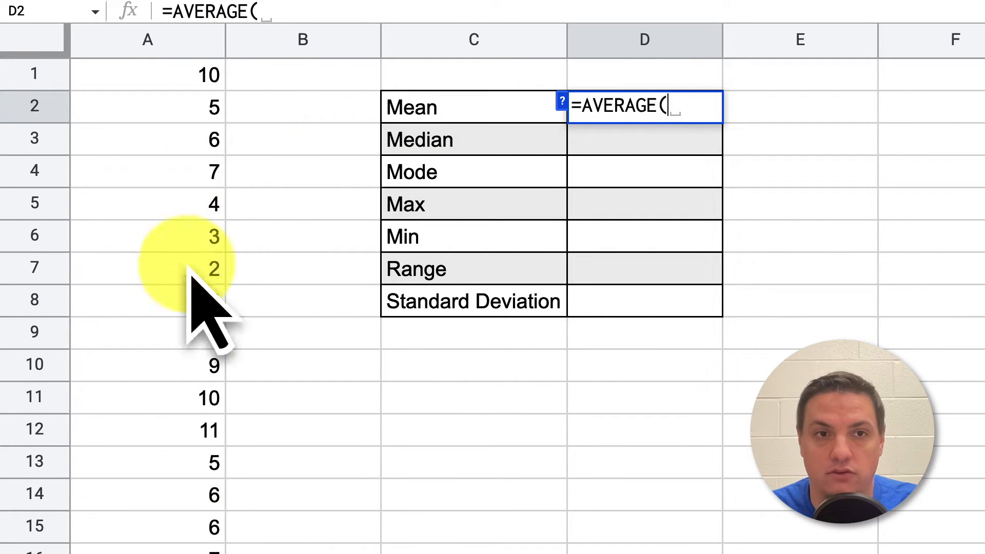
{"action": "left_click_drag", "start_coordinate": [148, 74], "coordinate": [148, 171]}
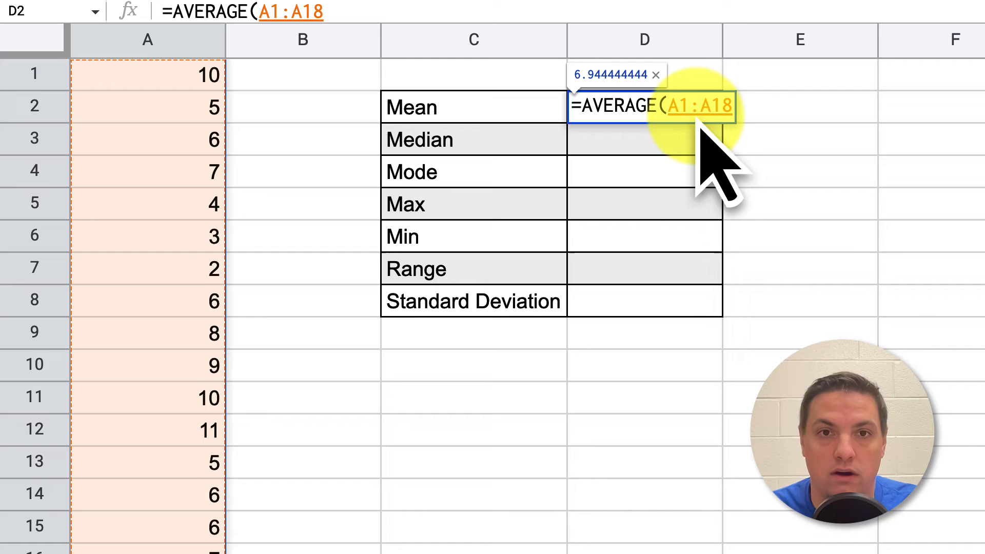
{"action": "mouse_move", "coordinate": [716, 163]}
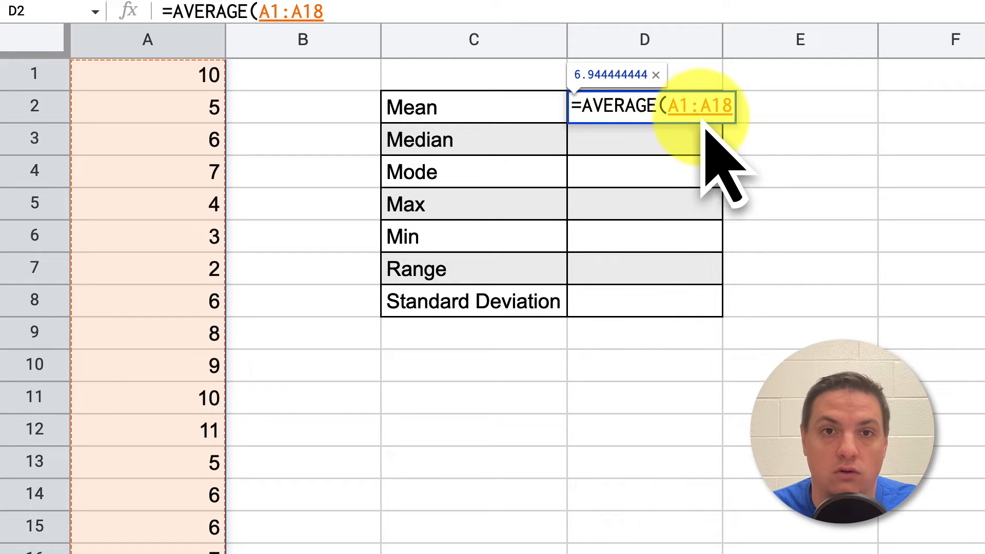
{"action": "type", "text": ")"}
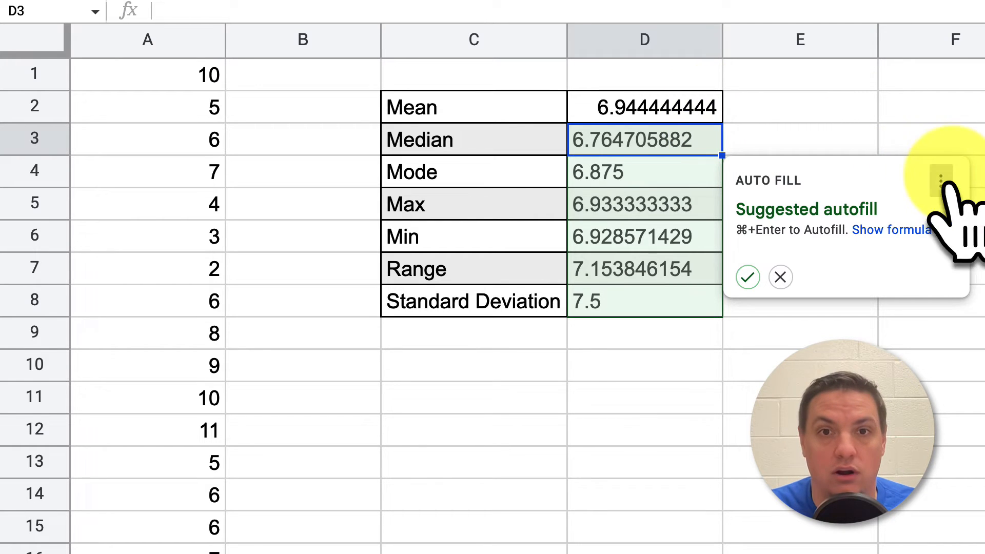
{"action": "mouse_move", "coordinate": [780, 277]}
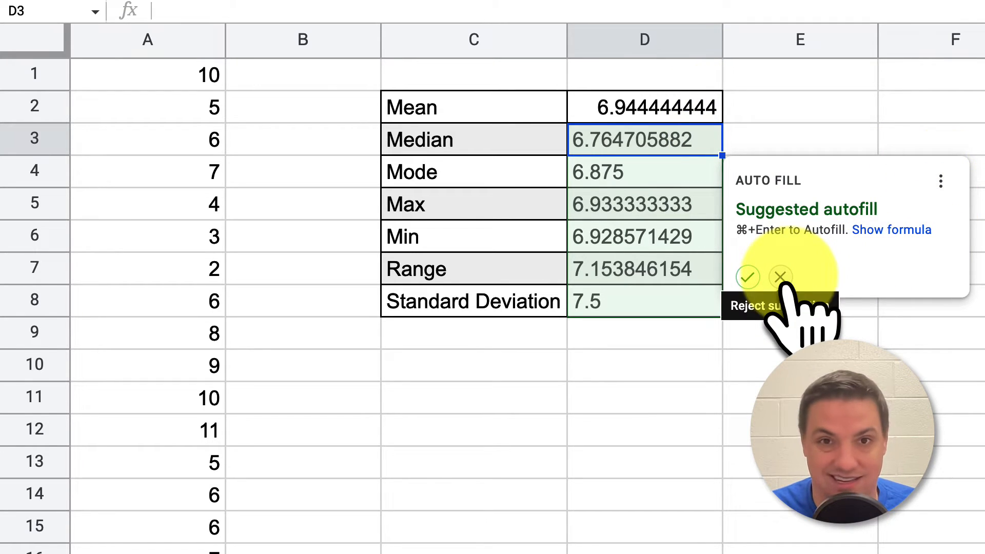
Step: Reject the suggested autofill so only the Mean value stays filled
{"action": "left_click", "coordinate": [780, 277]}
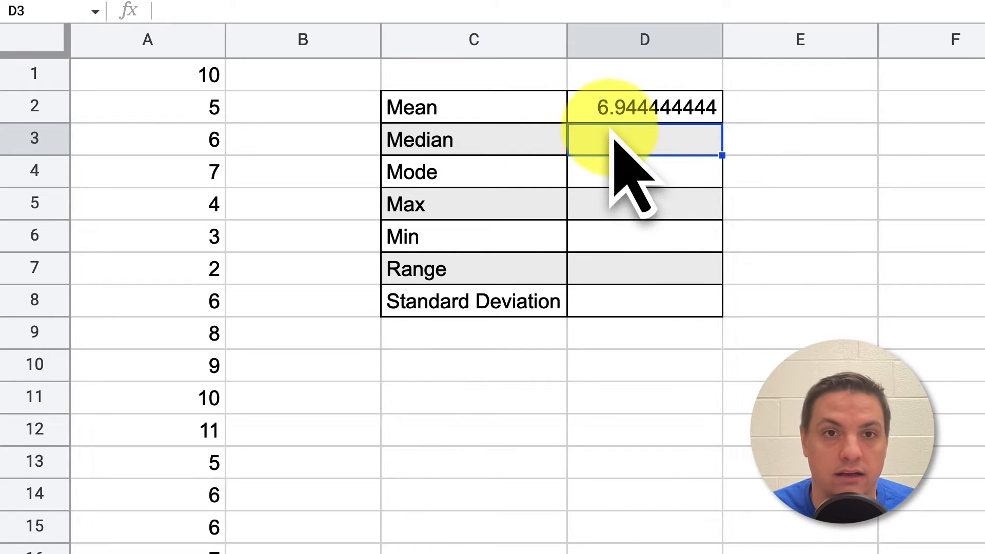
{"action": "mouse_move", "coordinate": [640, 163]}
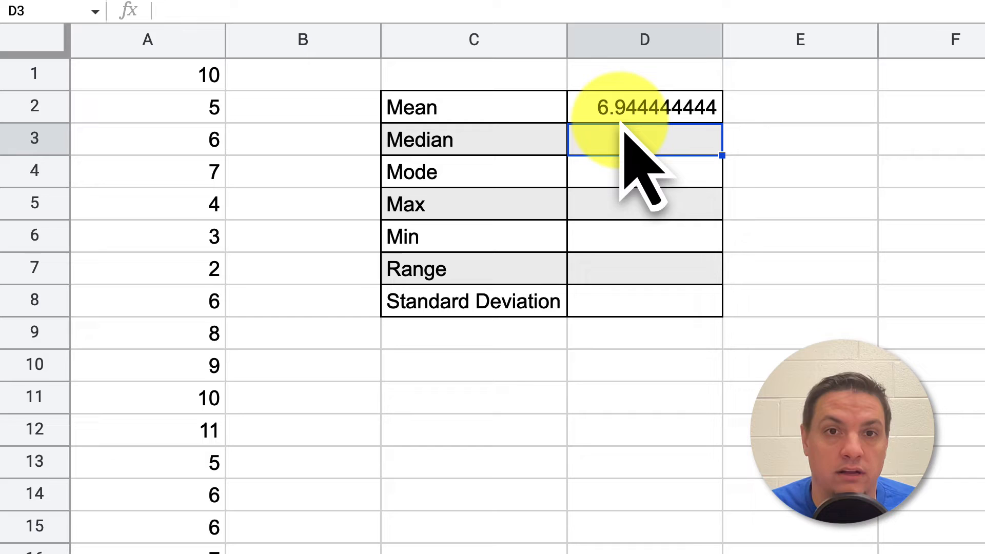
{"action": "mouse_move", "coordinate": [716, 151]}
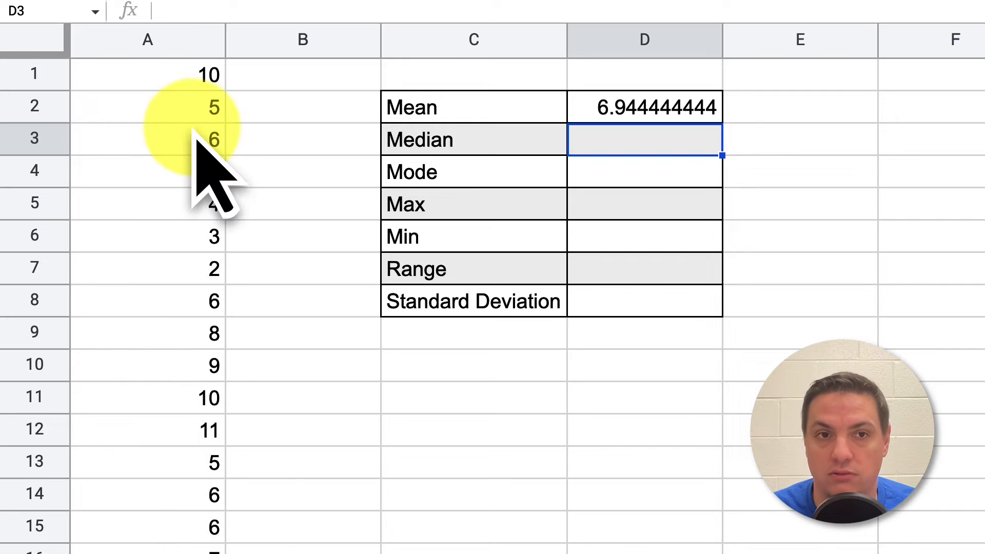
{"action": "mouse_move", "coordinate": [491, 263]}
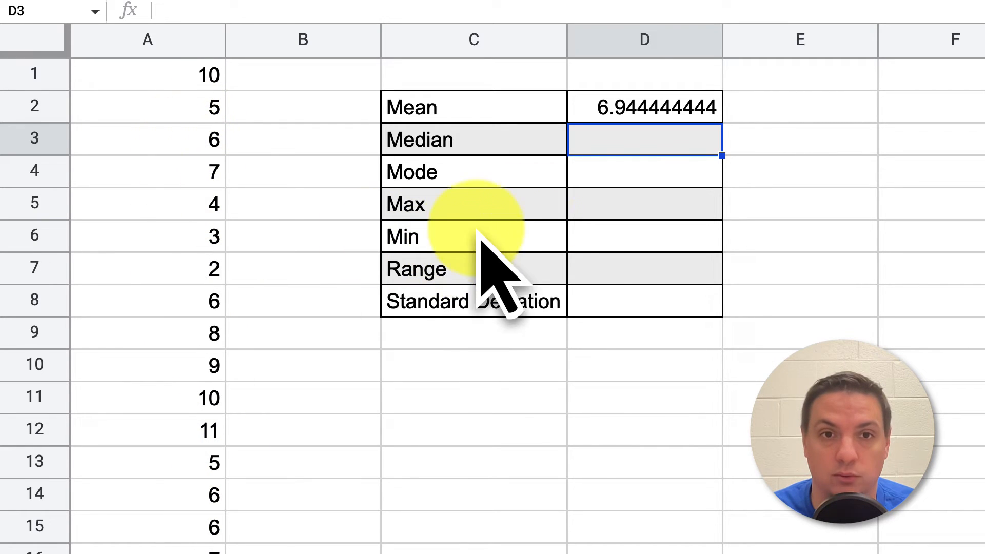
Step: Enter =MEDIAN(A1:A18 in D3, giving 6.5
{"action": "type", "text": "="}
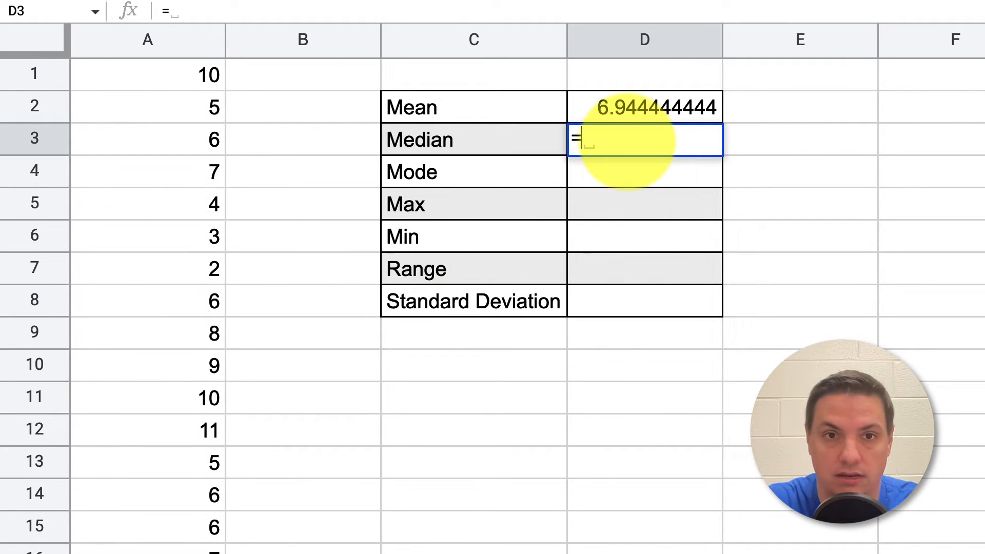
{"action": "type", "text": "MEDIAN(A1:A18"}
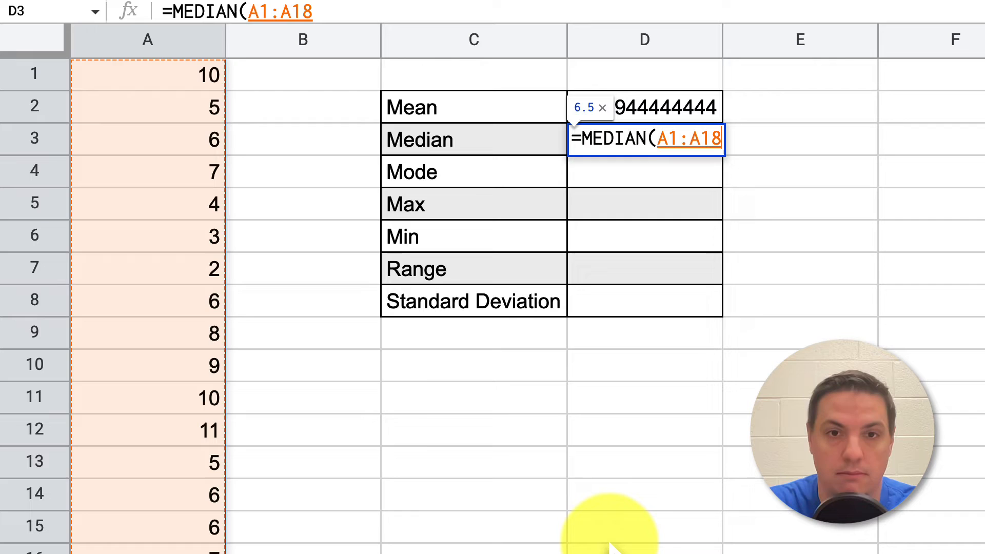
{"action": "key", "text": "Return"}
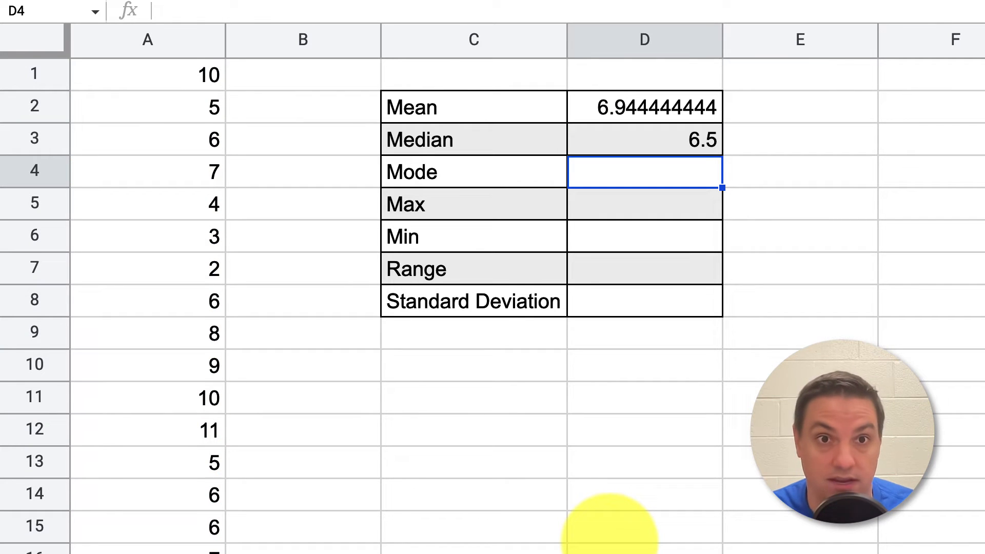
{"action": "mouse_move", "coordinate": [804, 314]}
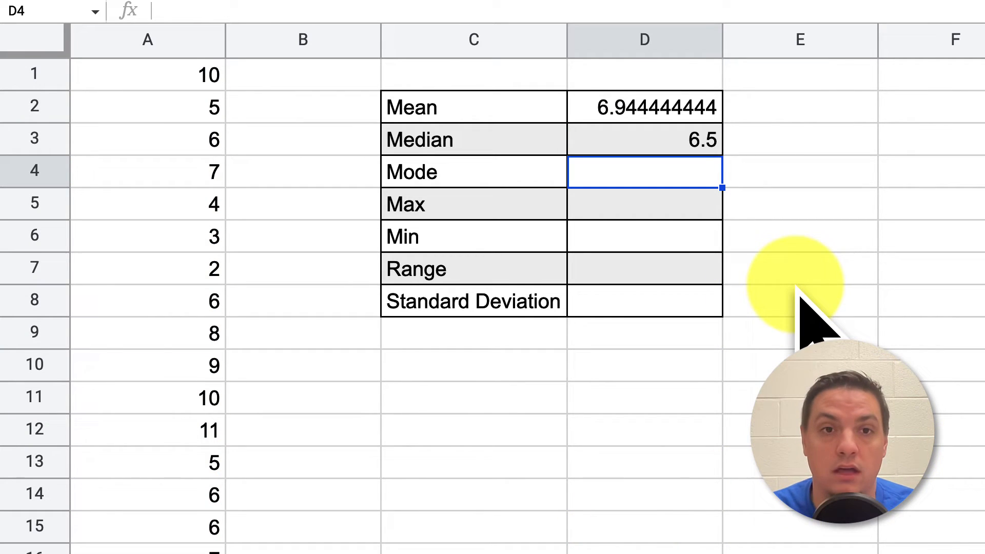
Step: Enter a MODE formula over column A in D4, giving 10
{"action": "type", "text": "=M"}
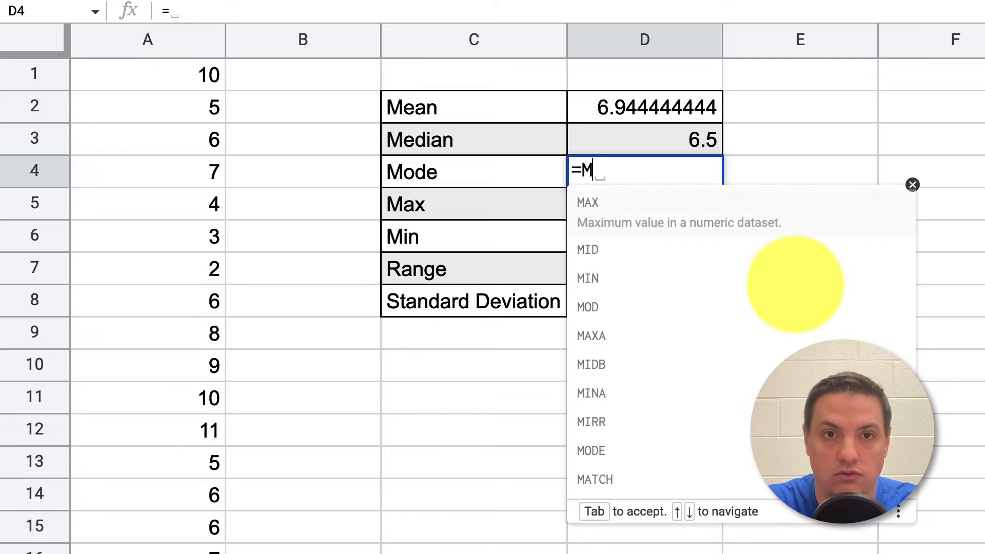
{"action": "type", "text": "ODE(A1:A12"}
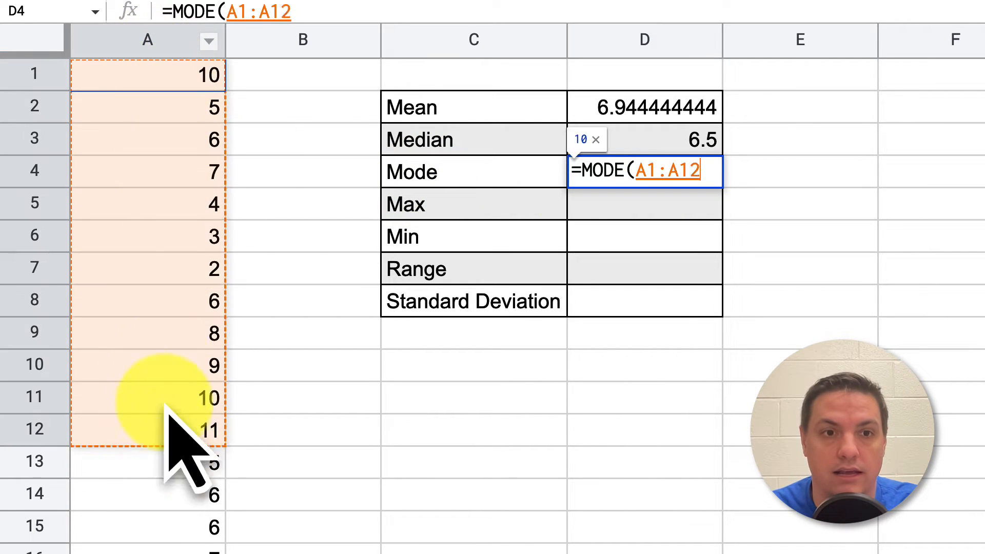
{"action": "key", "text": "Return"}
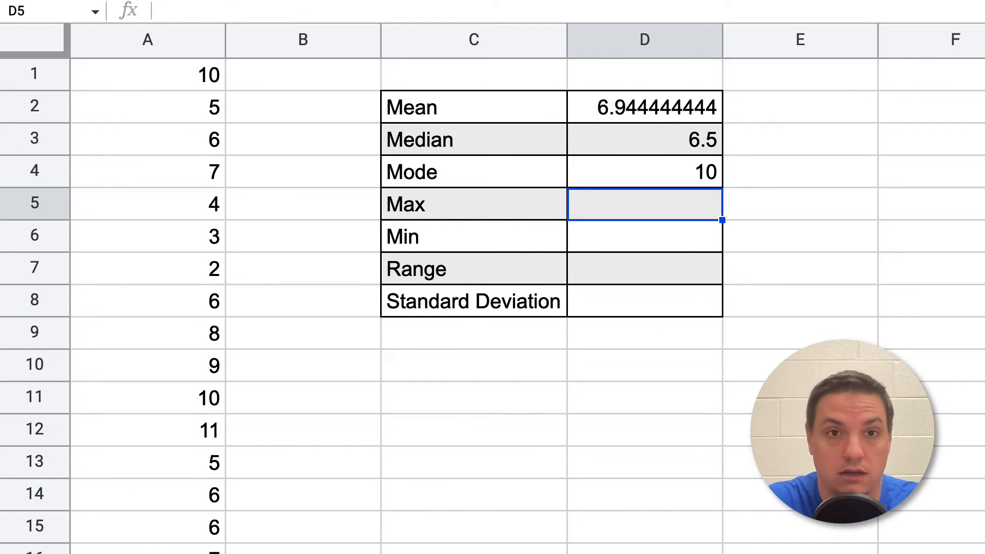
Step: Enter MAX (11) in D5 and MIN (2) in D6, declining the autofill suggestion
{"action": "type", "text": "=MAX"}
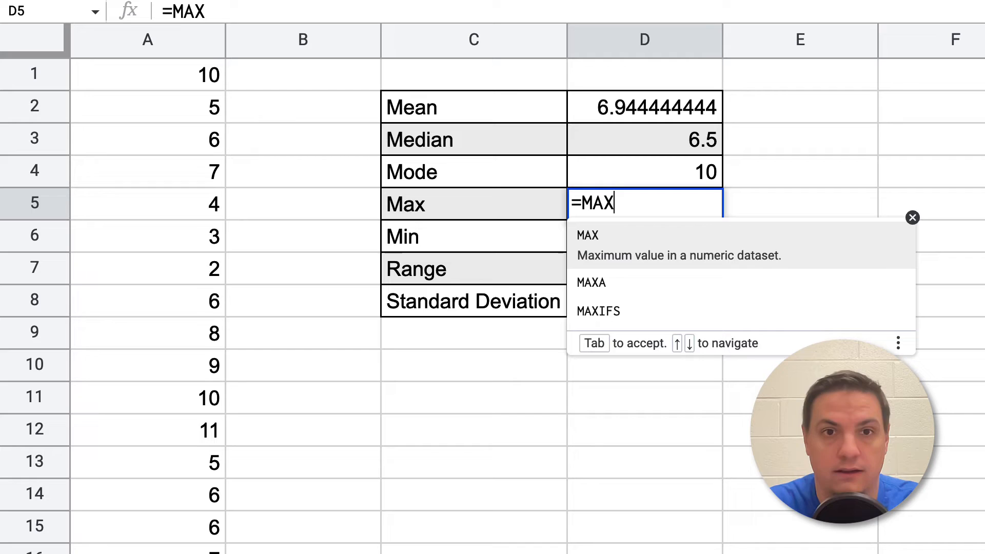
{"action": "type", "text": "(A1:A18"}
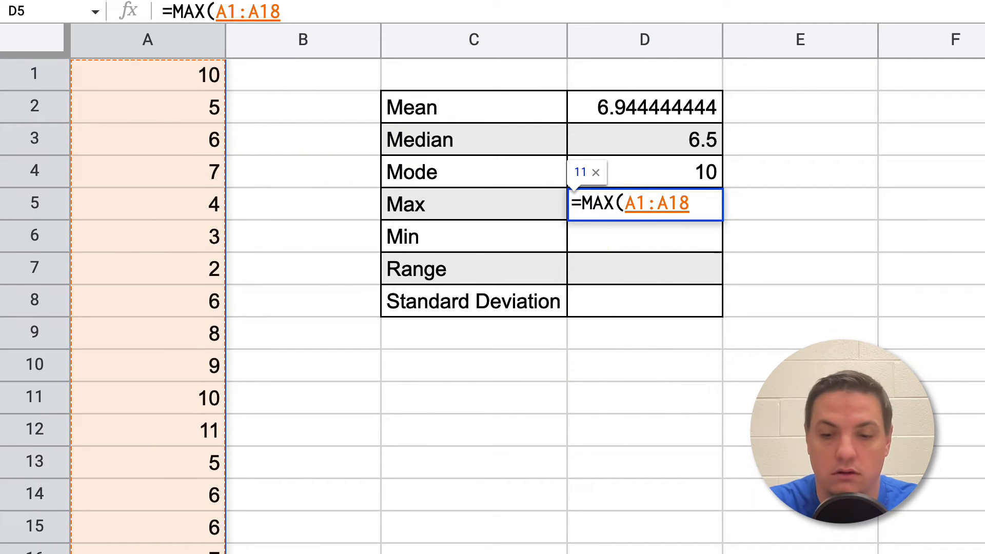
{"action": "key", "text": "Return"}
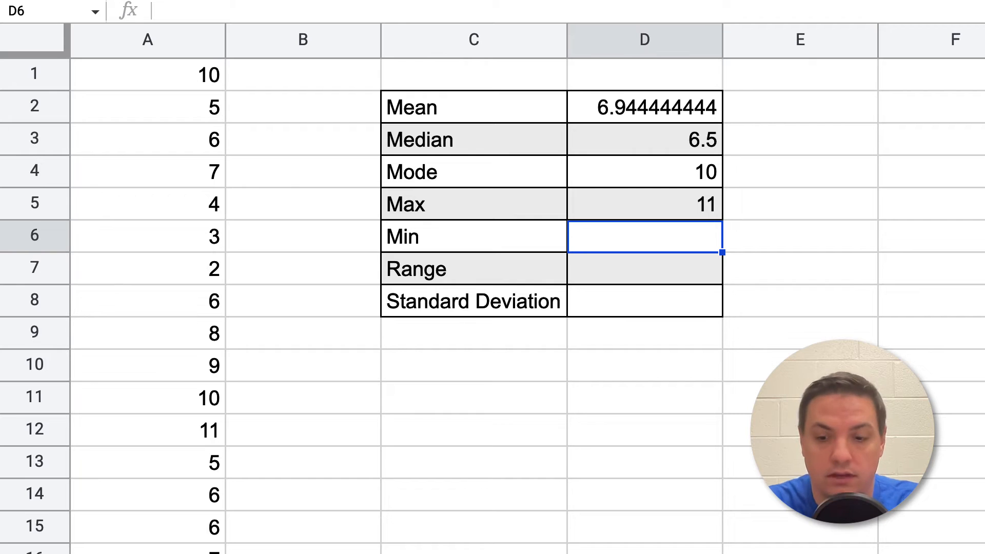
{"action": "type", "text": "=MIN("}
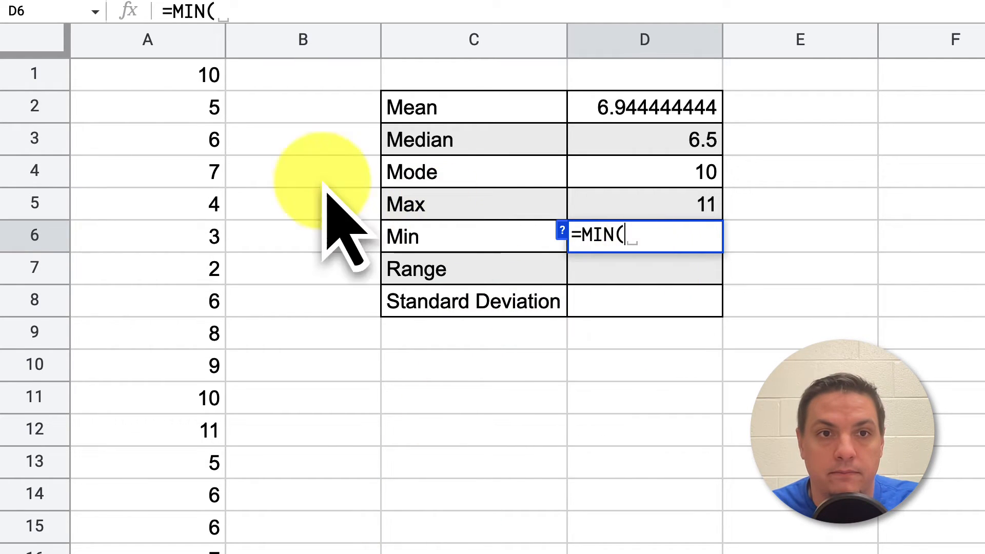
{"action": "type", "text": "A1:A17"}
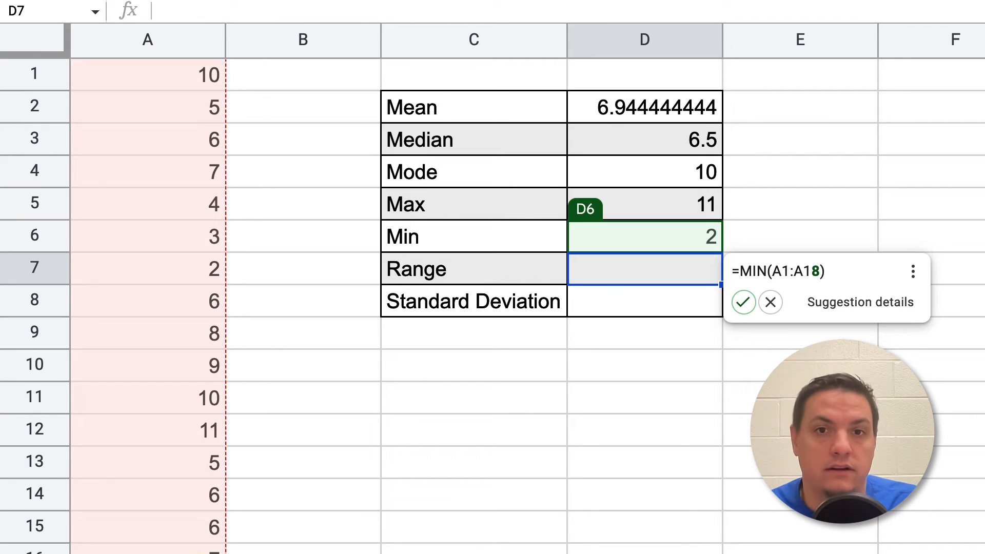
{"action": "mouse_move", "coordinate": [770, 302]}
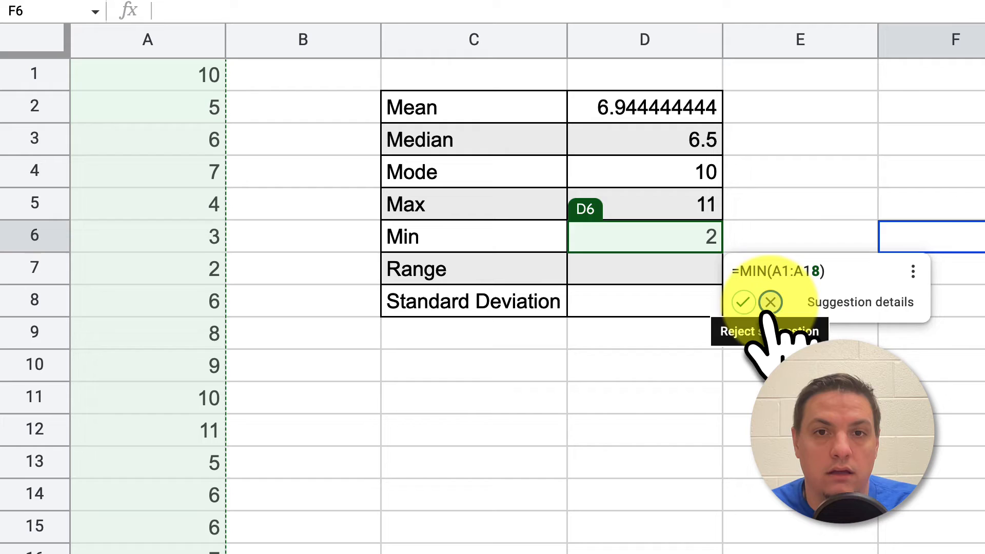
{"action": "left_click", "coordinate": [771, 301]}
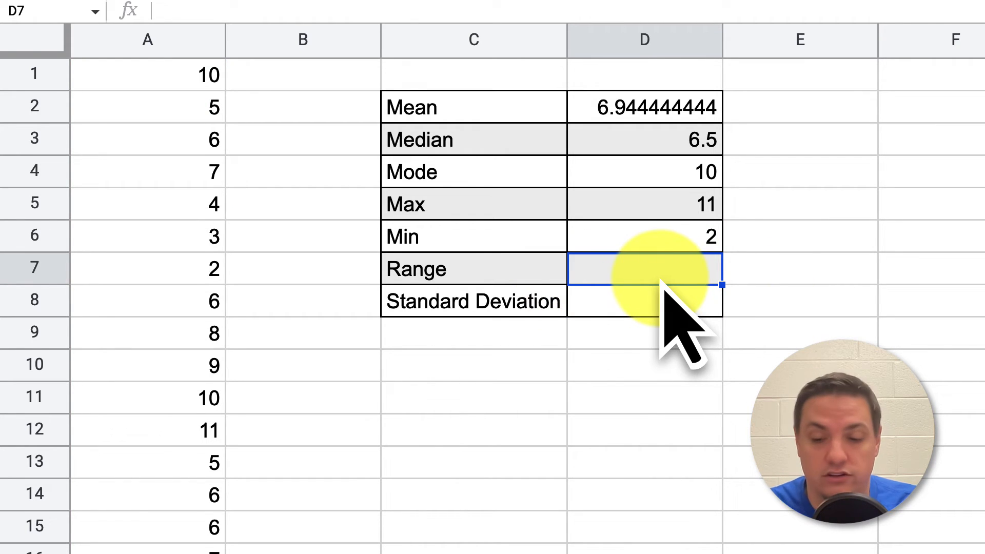
Step: Compute the Range in D7 as the Max cell minus the Min cell, giving 9
{"action": "type", "text": "=RANGE"}
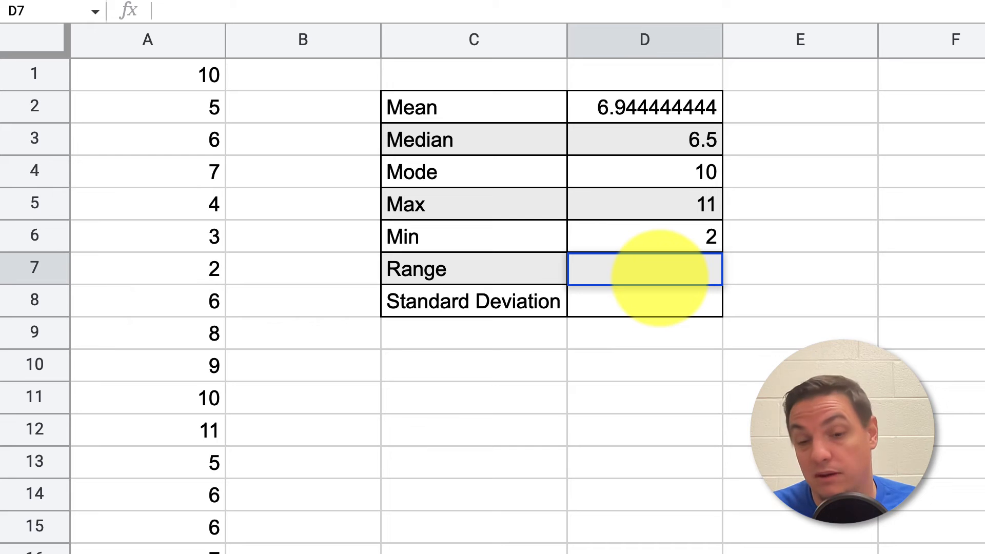
{"action": "type", "text": "="}
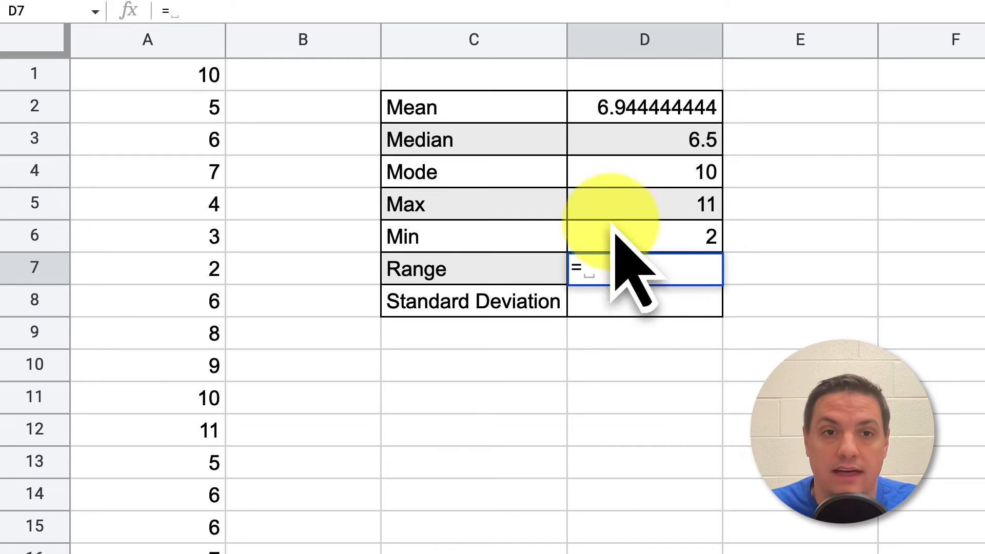
{"action": "mouse_move", "coordinate": [654, 257]}
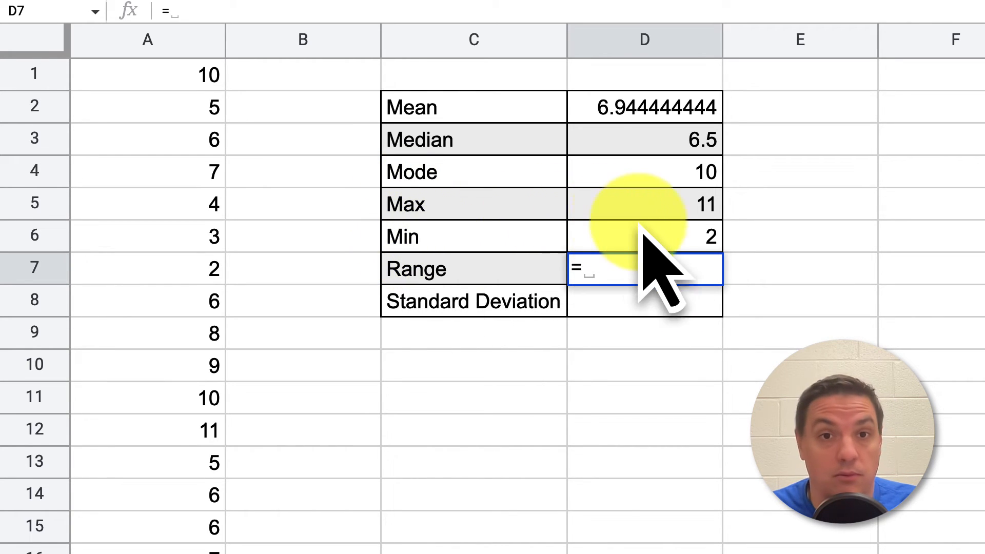
{"action": "mouse_move", "coordinate": [710, 269]}
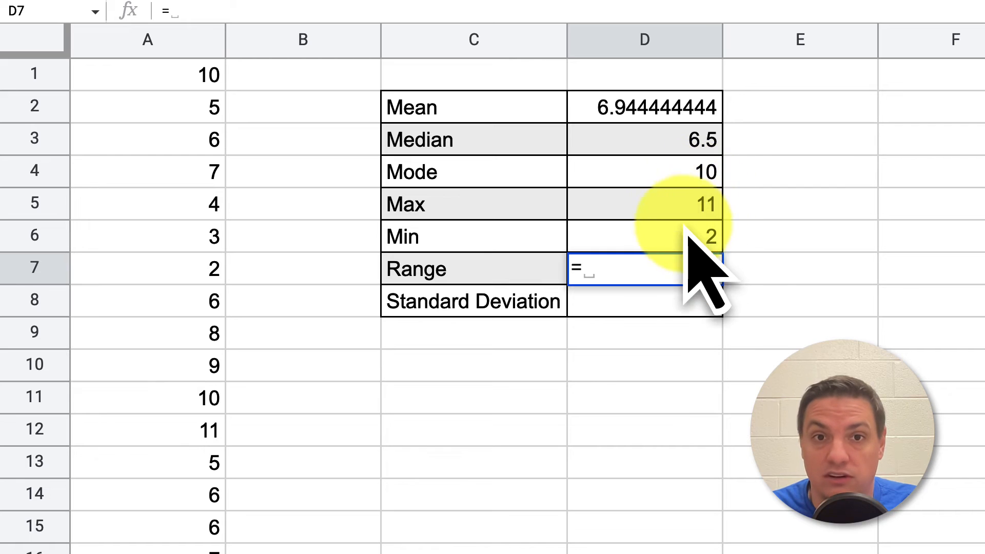
{"action": "left_click", "coordinate": [644, 203]}
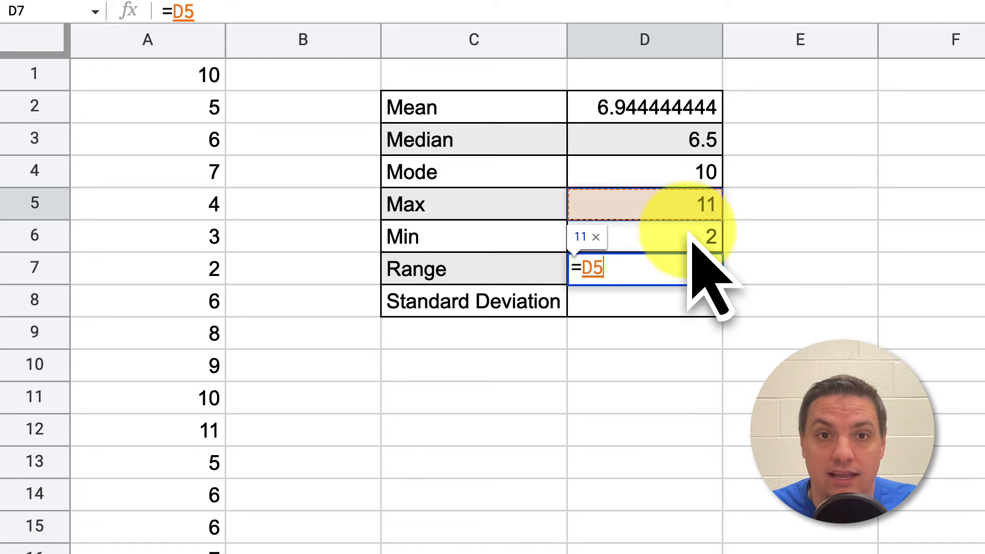
{"action": "type", "text": "-"}
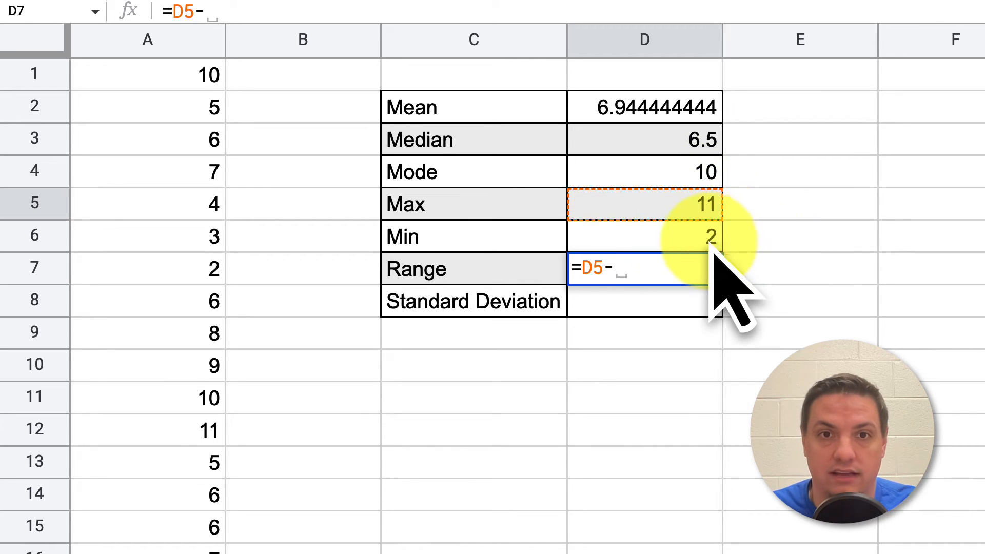
{"action": "left_click", "coordinate": [644, 236]}
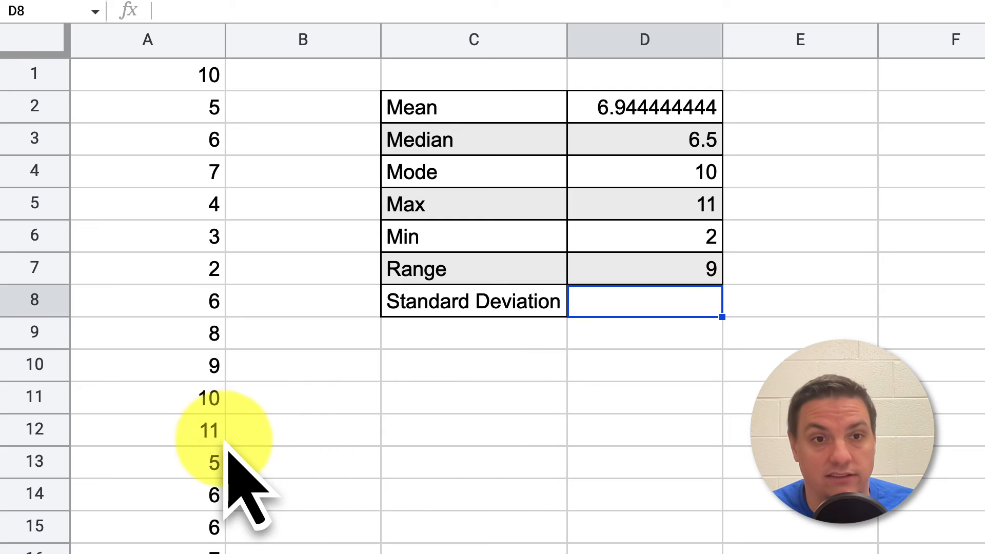
{"action": "left_click", "coordinate": [147, 429]}
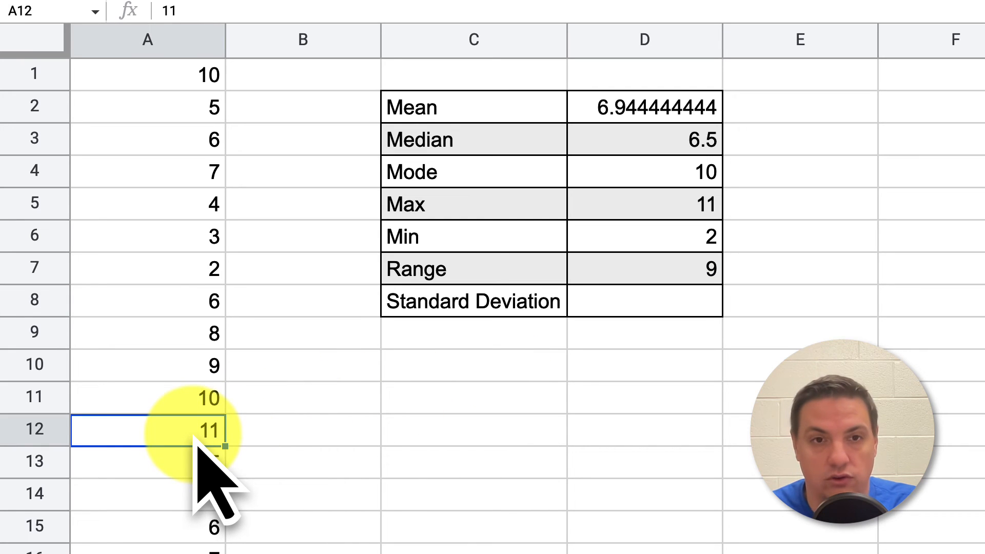
{"action": "type", "text": "111"}
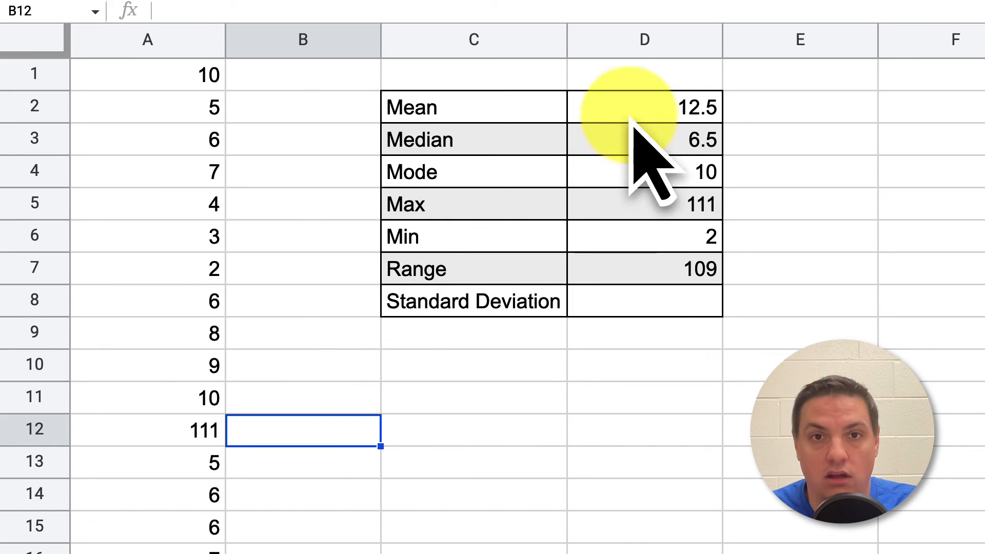
{"action": "mouse_move", "coordinate": [710, 314]}
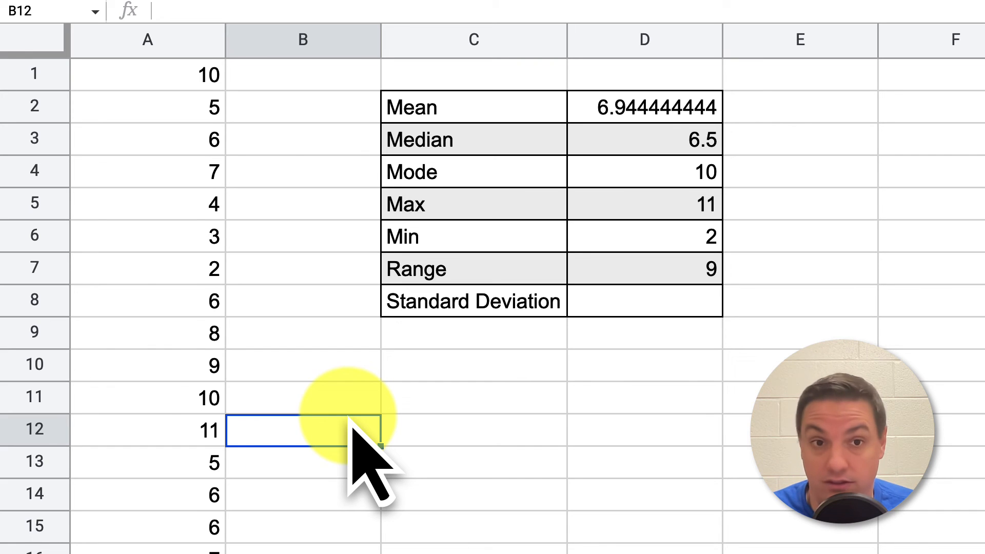
{"action": "left_click", "coordinate": [645, 301]}
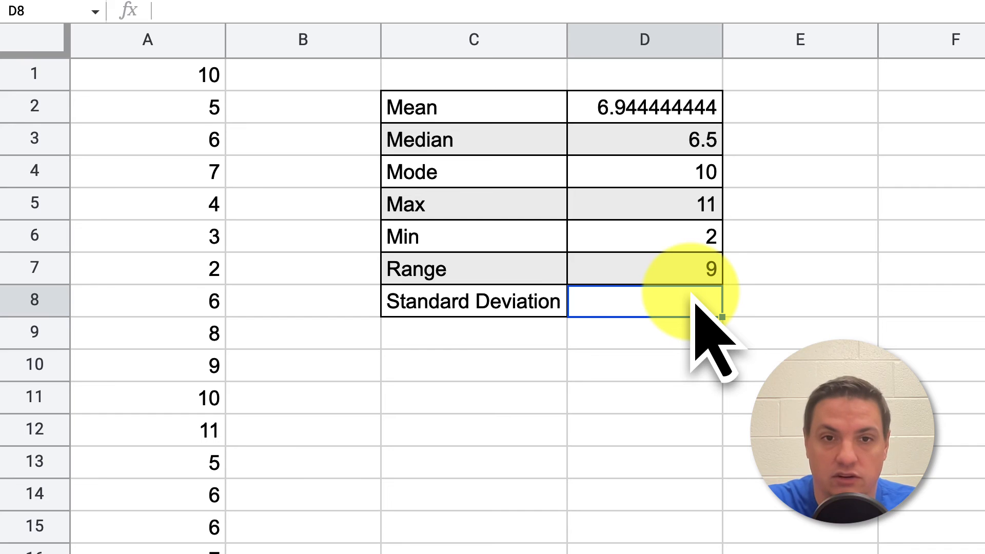
Step: Enter =STDEV(A1:A18) in D8, returning 2.64513365
{"action": "type", "text": "=STD"}
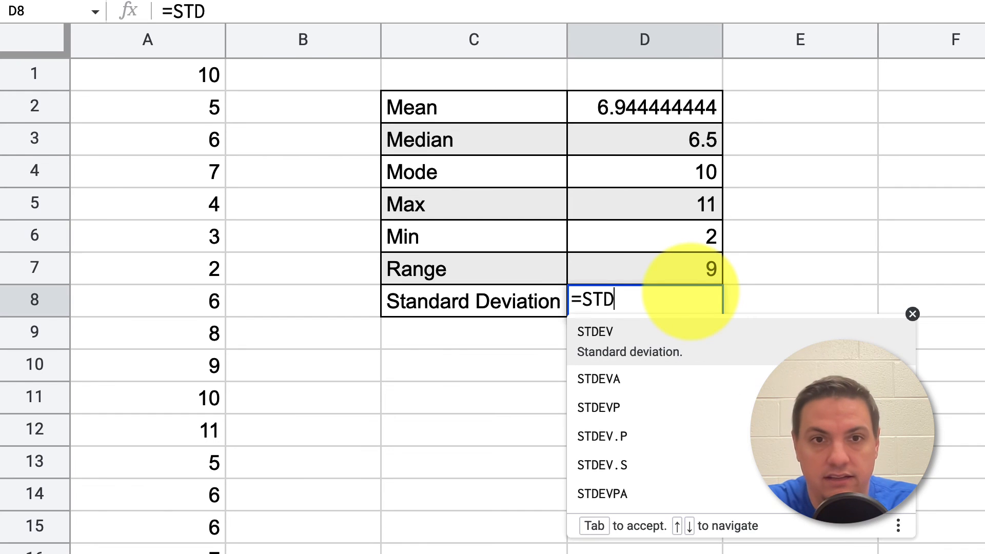
{"action": "mouse_move", "coordinate": [675, 390]}
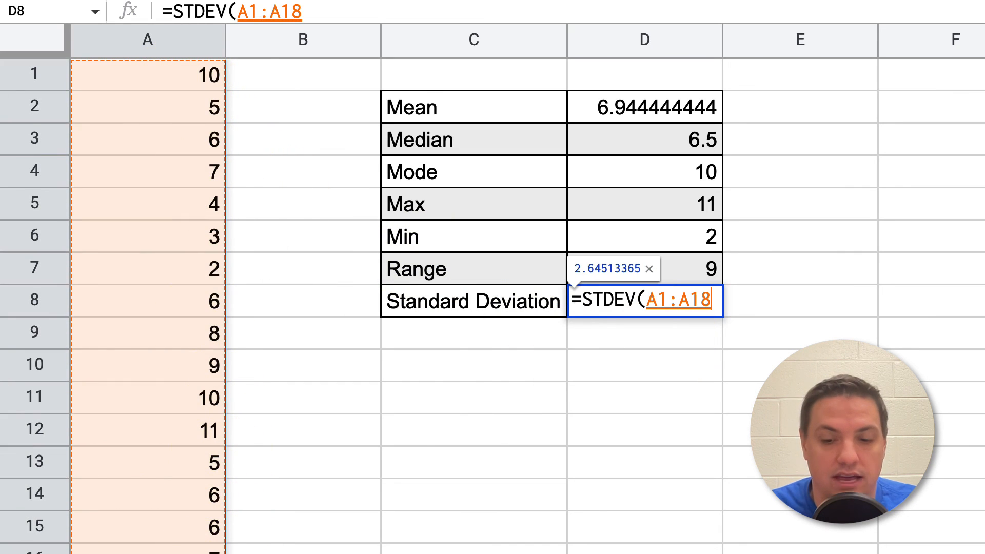
{"action": "type", "text": ")"}
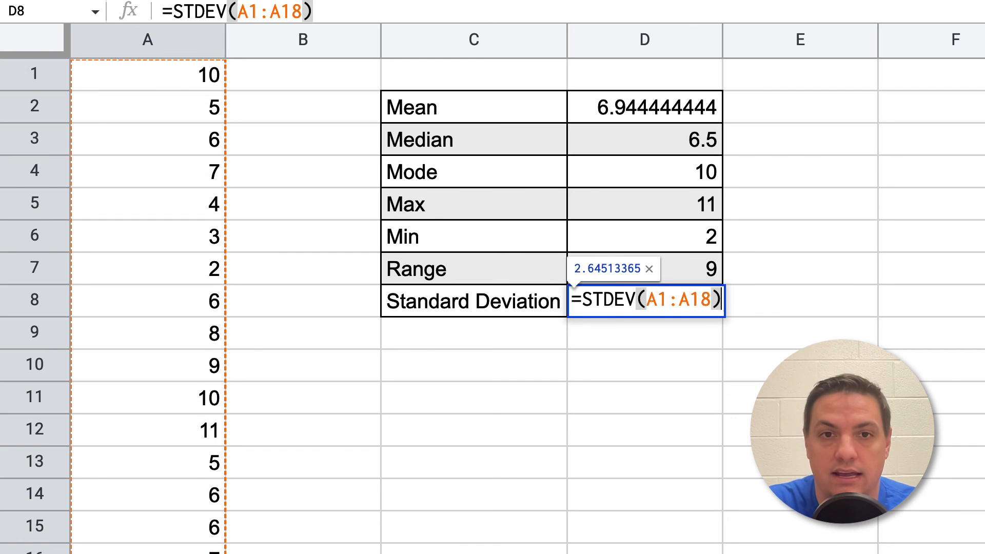
{"action": "key", "text": "Return"}
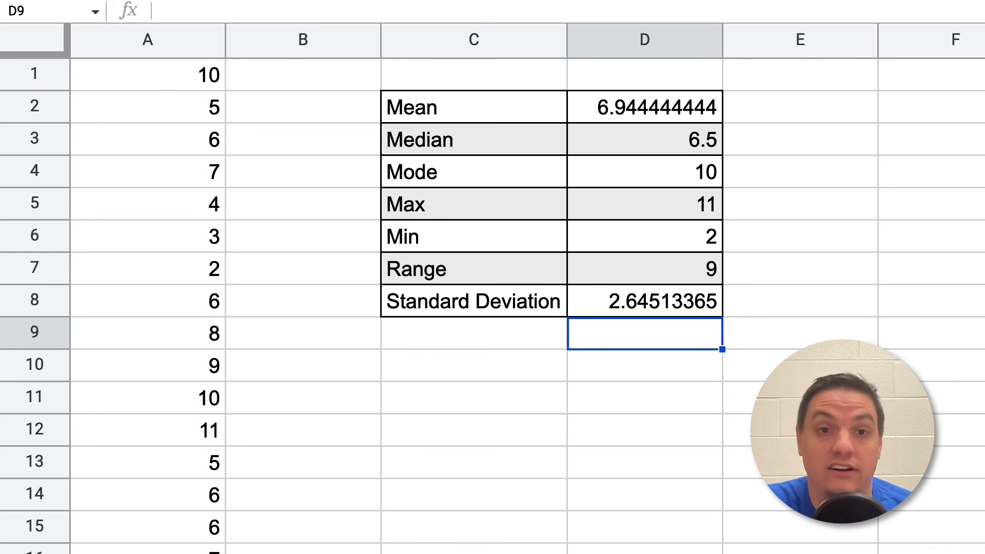